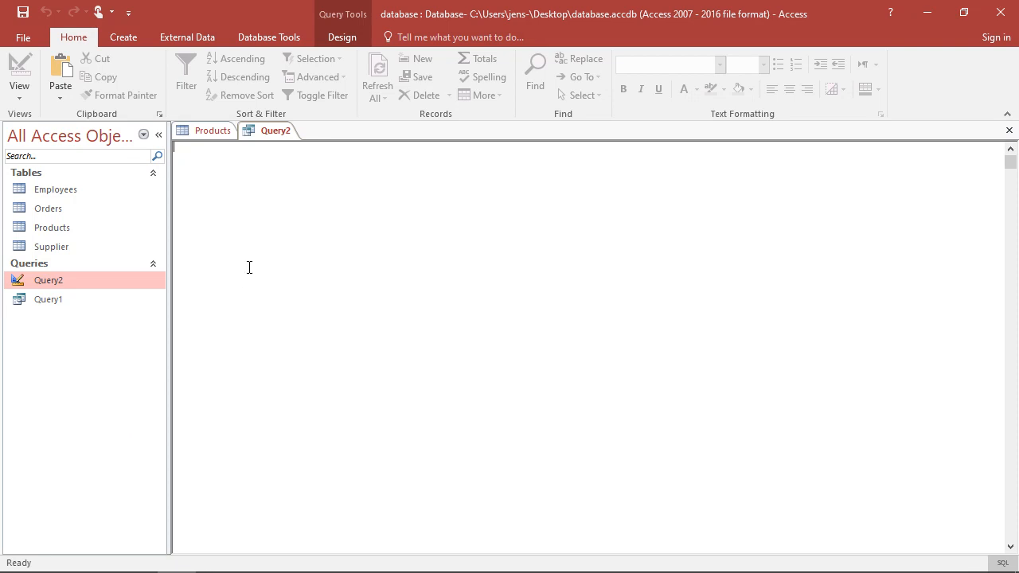
pyautogui.moveTo(268, 300)
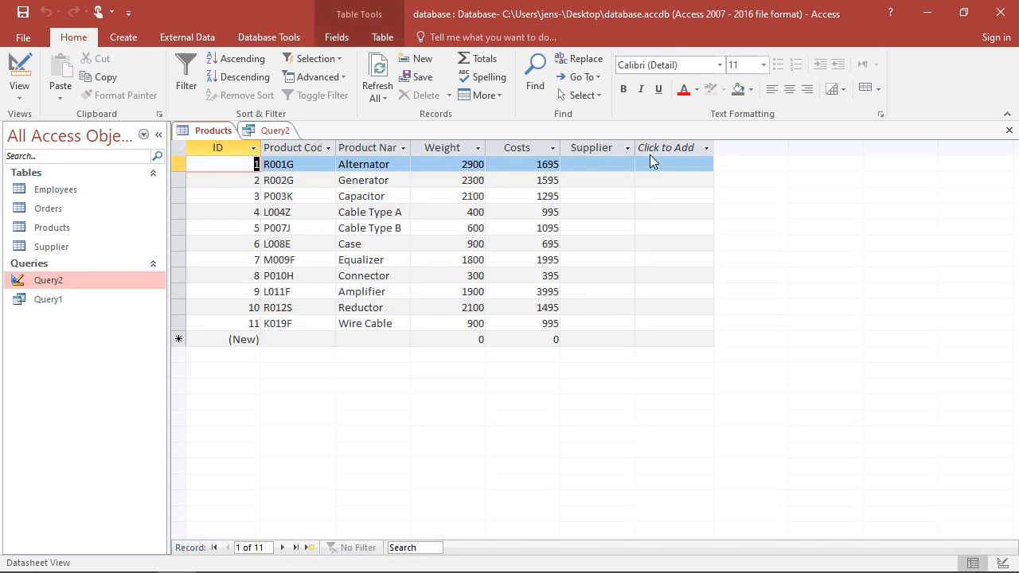
pyautogui.moveTo(557, 147)
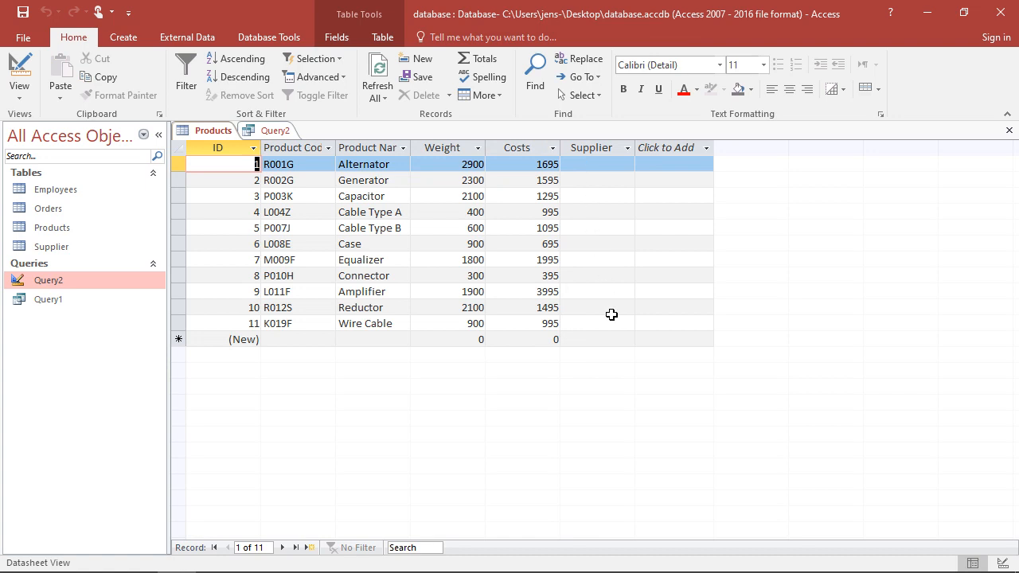
pyautogui.moveTo(582, 180)
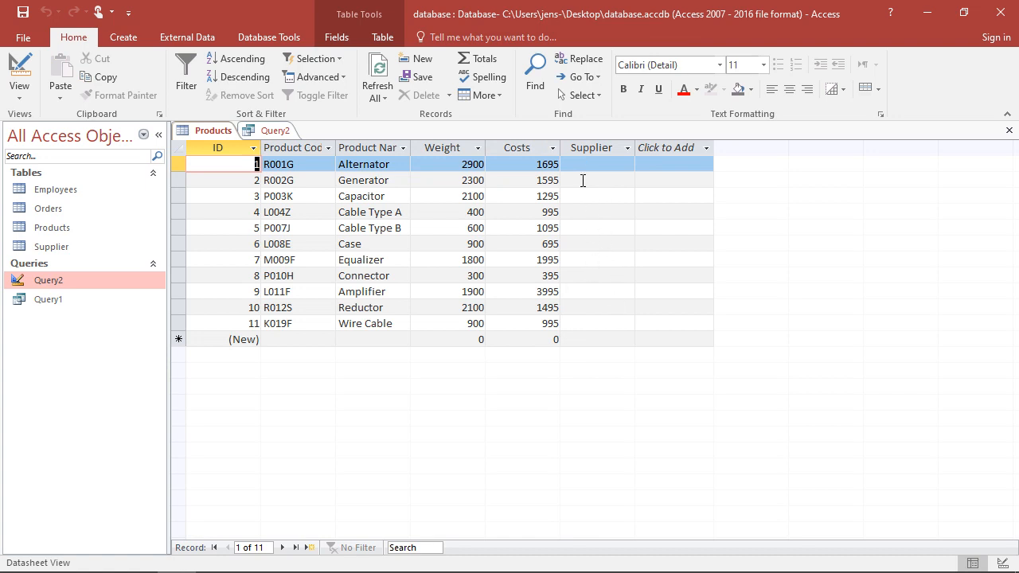
pyautogui.moveTo(586, 174)
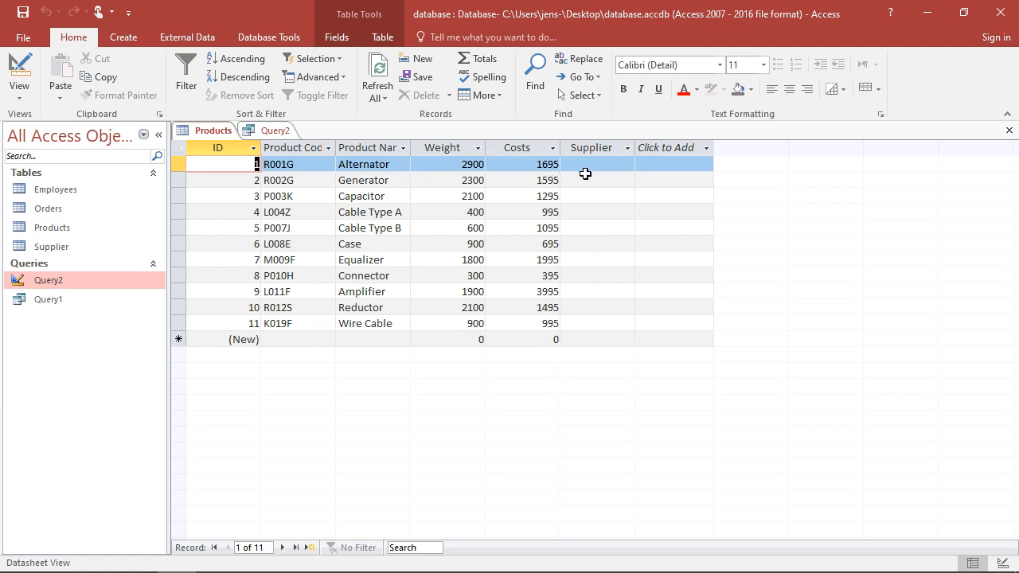
pyautogui.moveTo(598, 294)
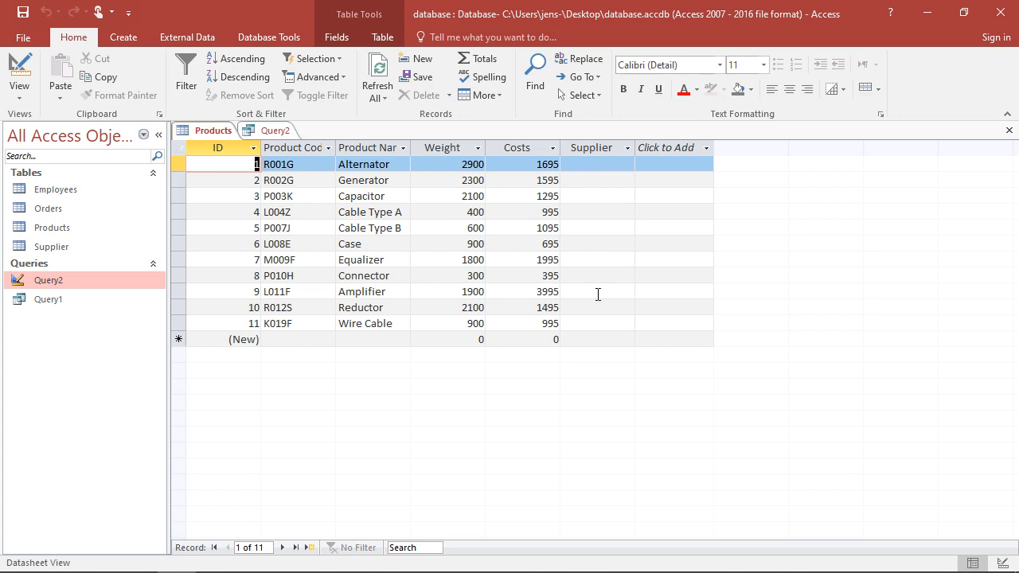
pyautogui.moveTo(405, 156)
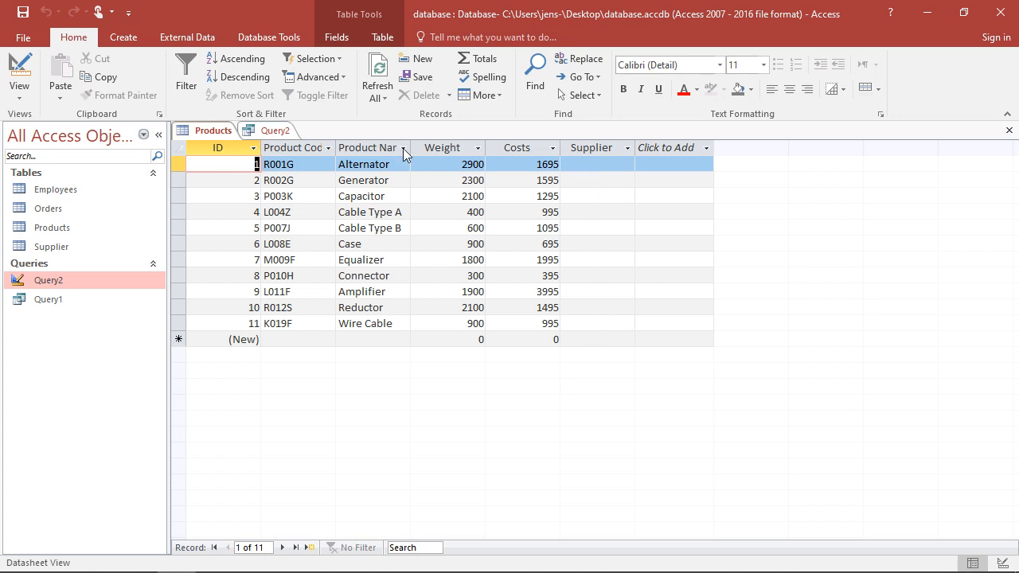
# Enter the SQL statement UPDATE Products SET Supplier = 'XXX' in the empty Query2.
pyautogui.click(276, 131)
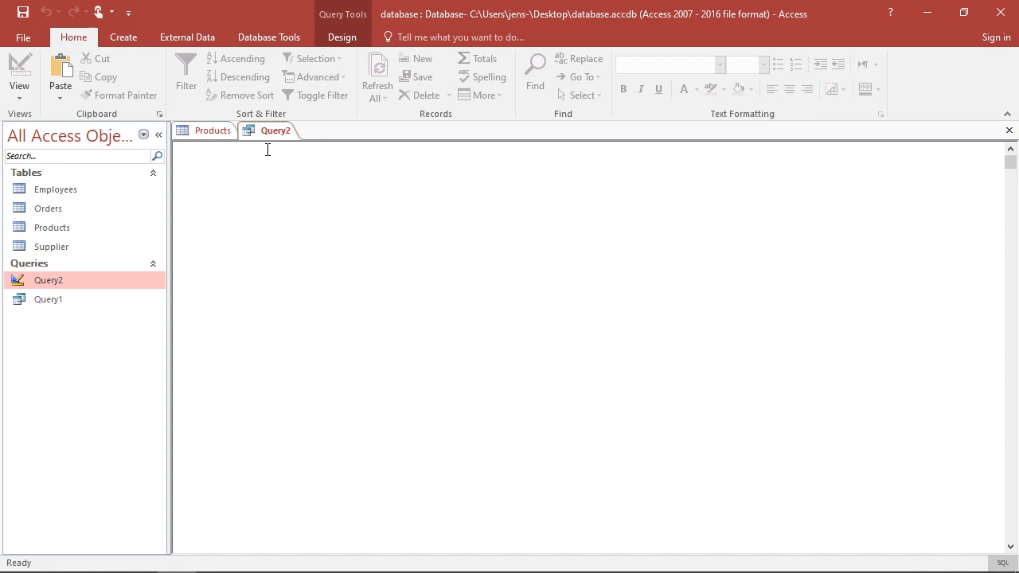
pyautogui.moveTo(302, 167)
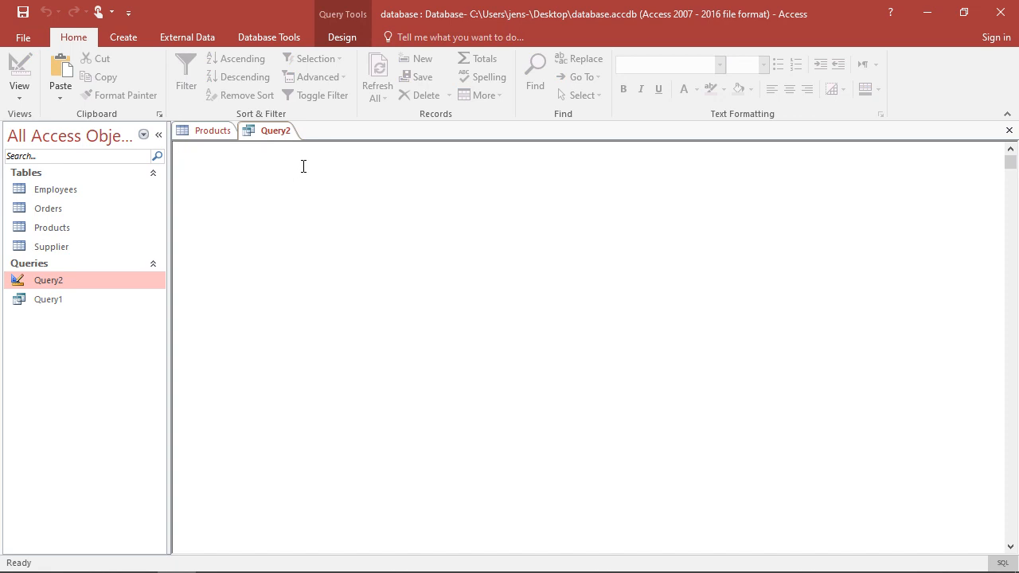
pyautogui.write('UPDATE')
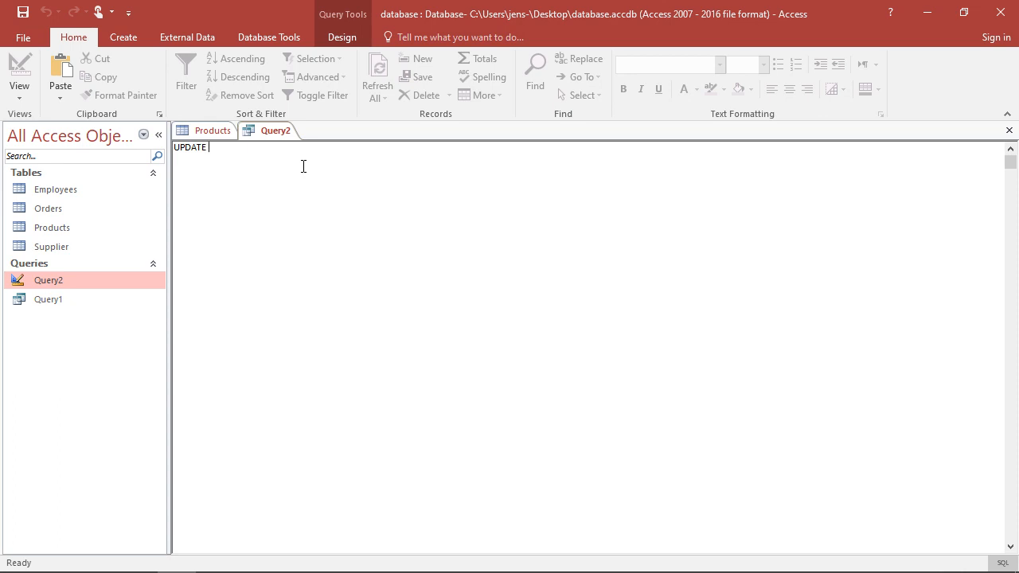
pyautogui.moveTo(448, 175)
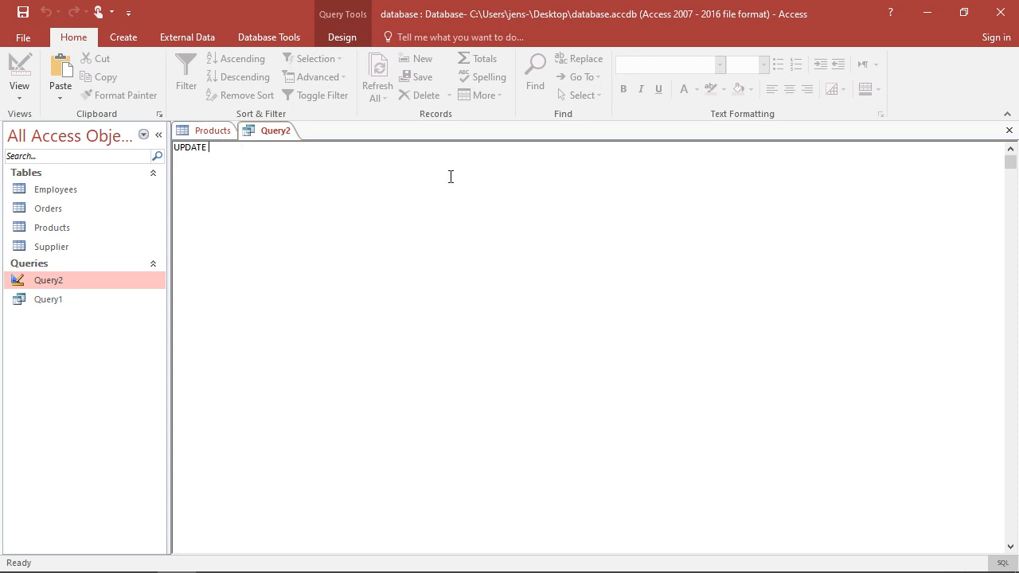
pyautogui.write('Products')
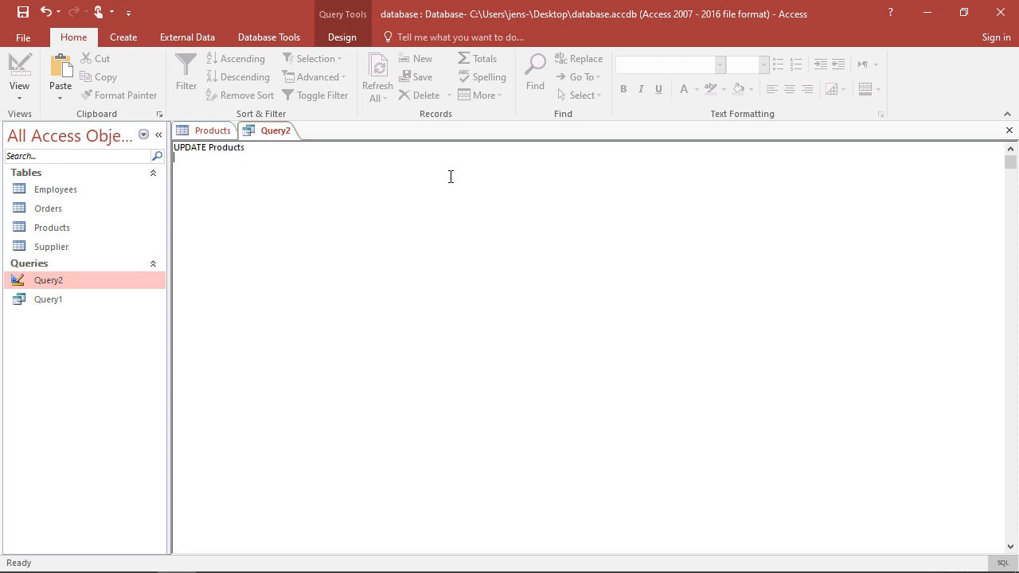
pyautogui.write('S')
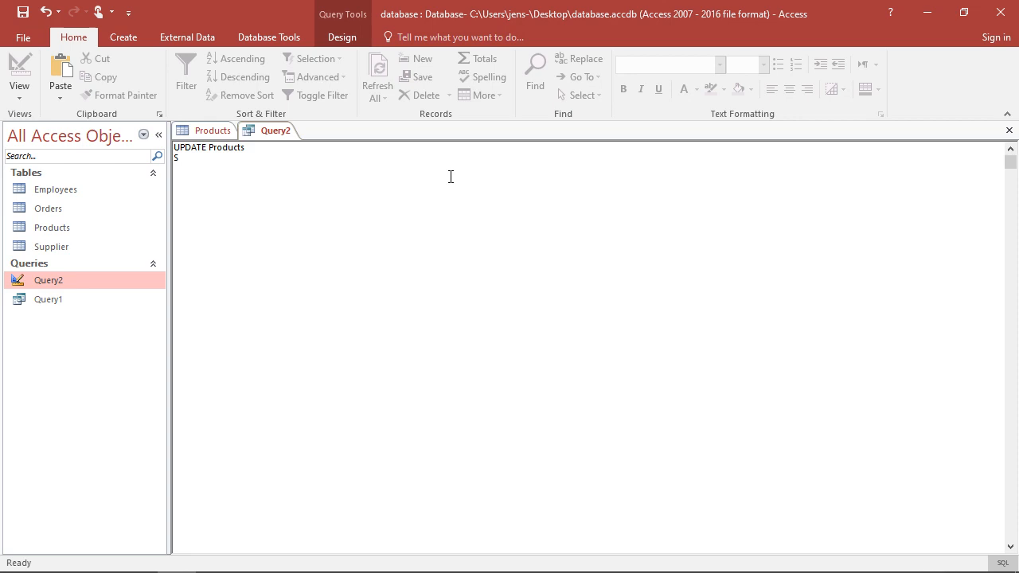
pyautogui.write('E')
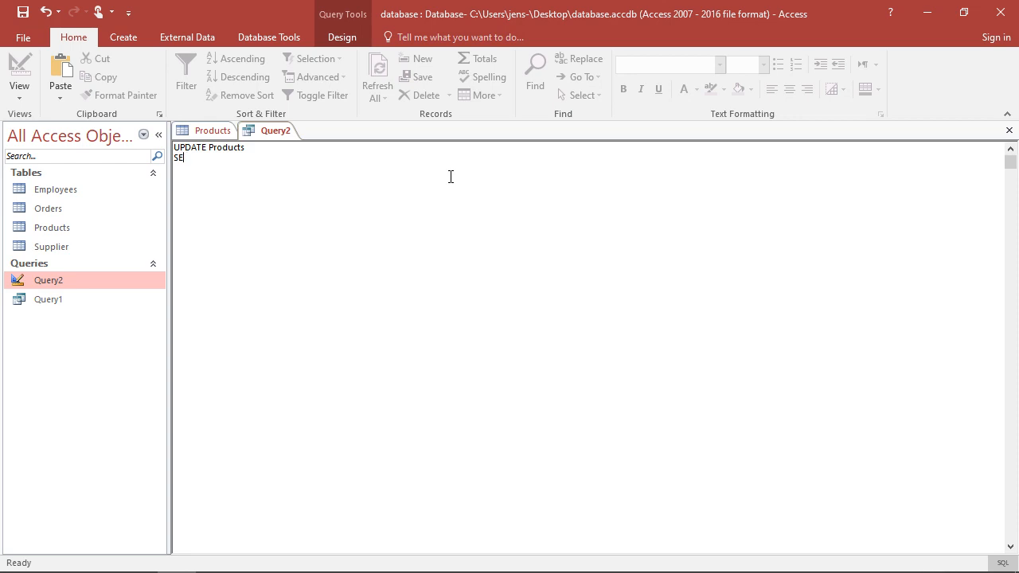
pyautogui.write('T')
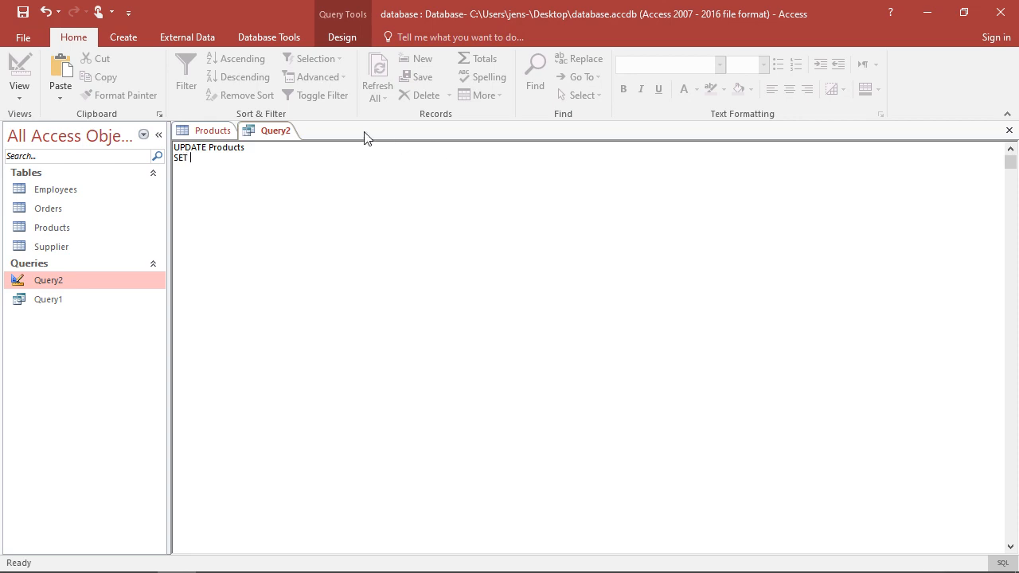
pyautogui.moveTo(270, 152)
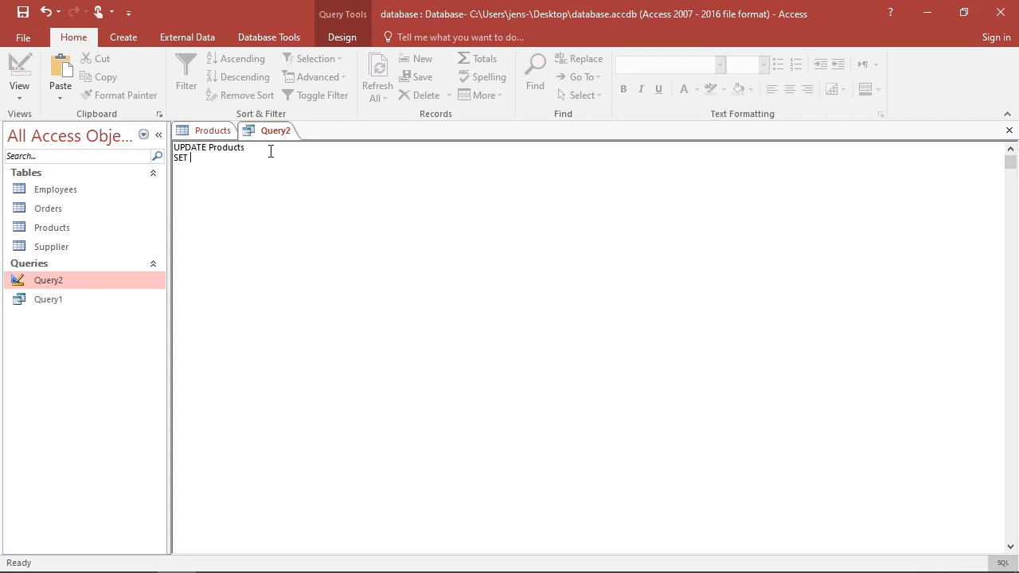
pyautogui.write('Supplier')
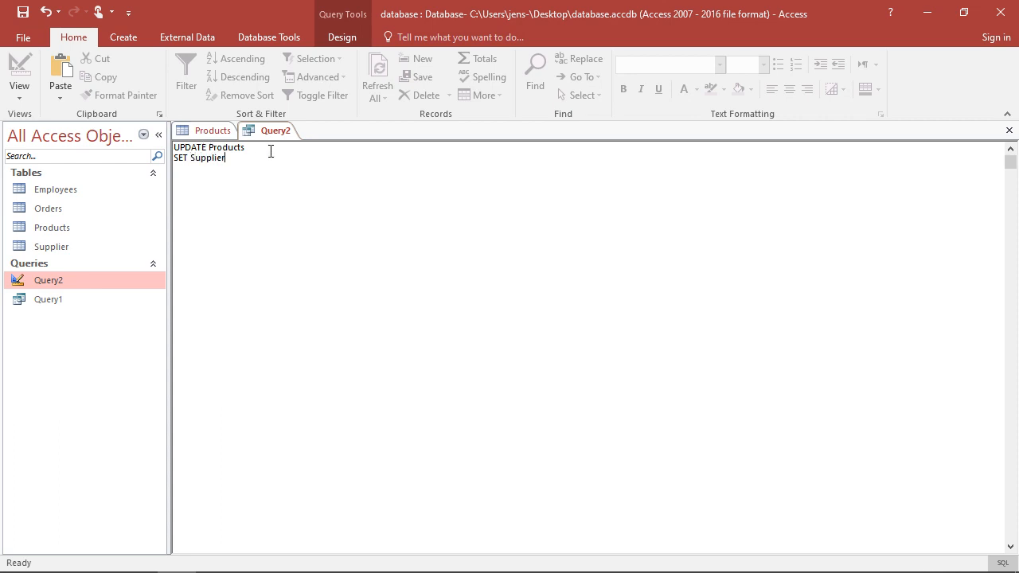
pyautogui.write('O')
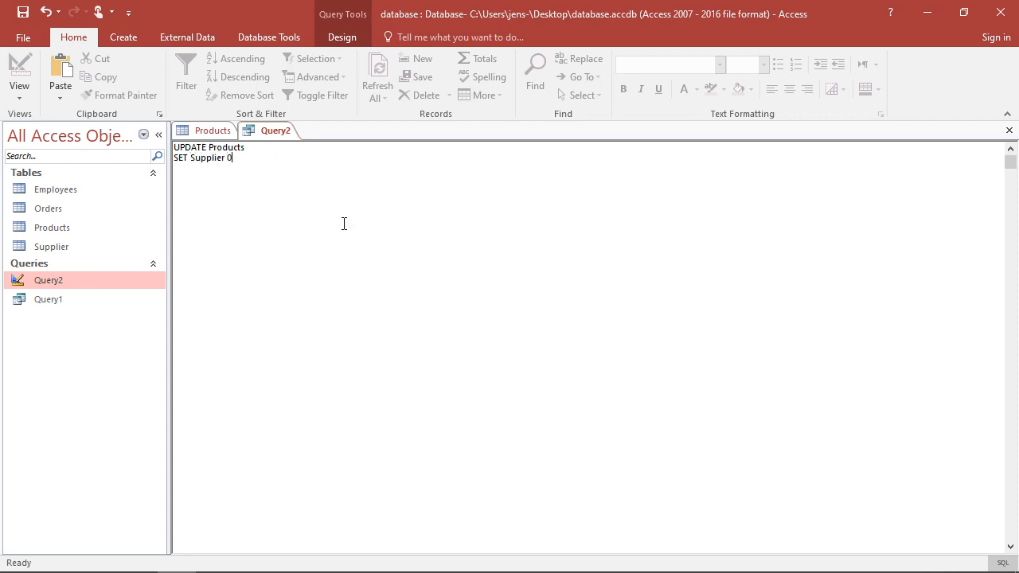
pyautogui.write('=')
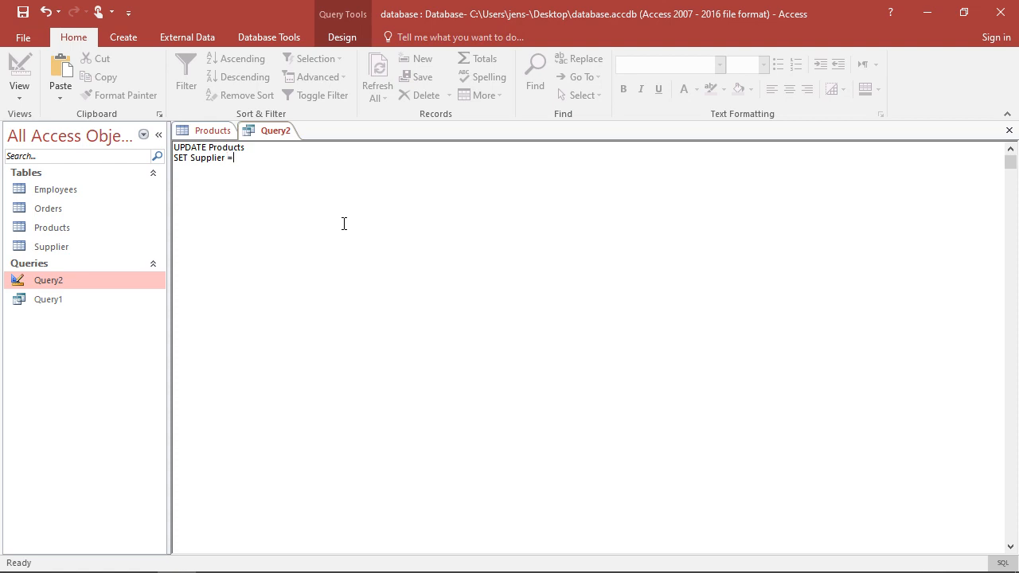
pyautogui.write('""')
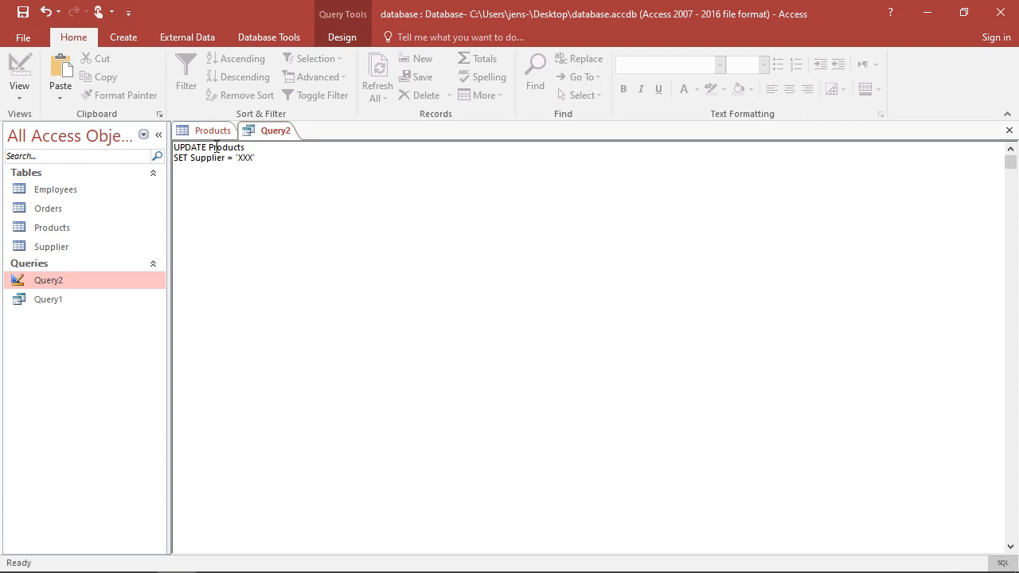
pyautogui.moveTo(288, 156)
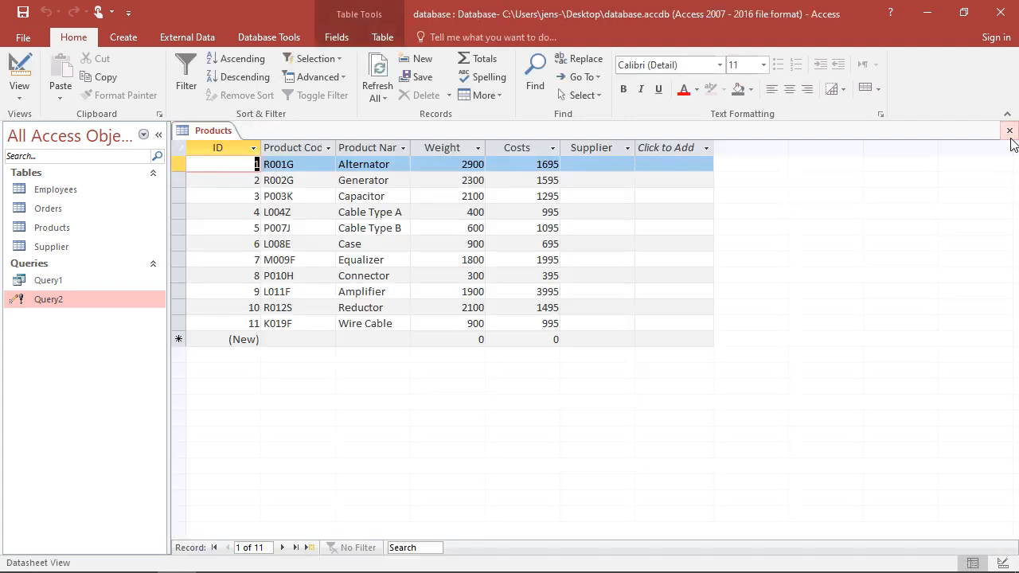
pyautogui.click(1009, 130)
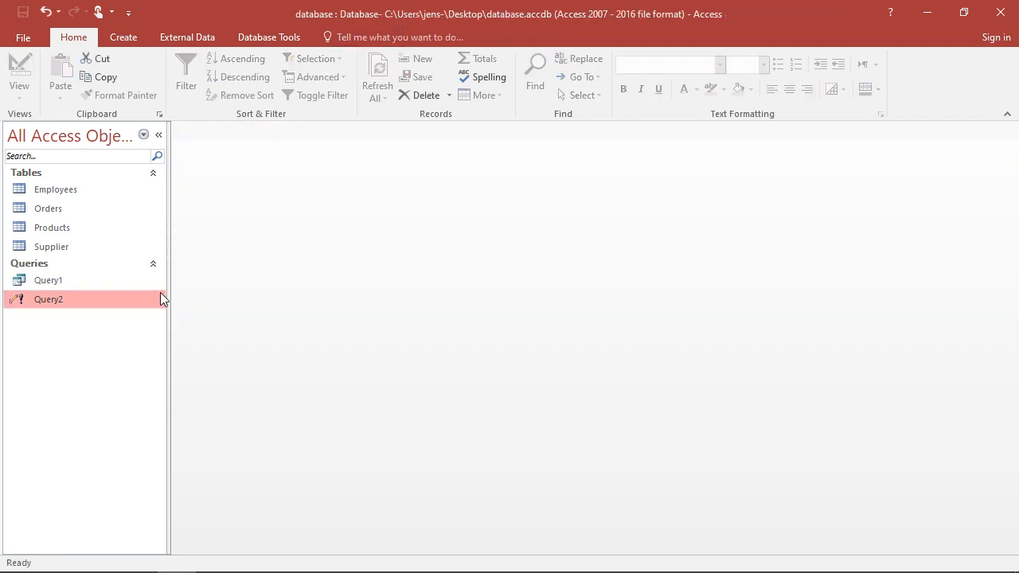
pyautogui.moveTo(16, 302)
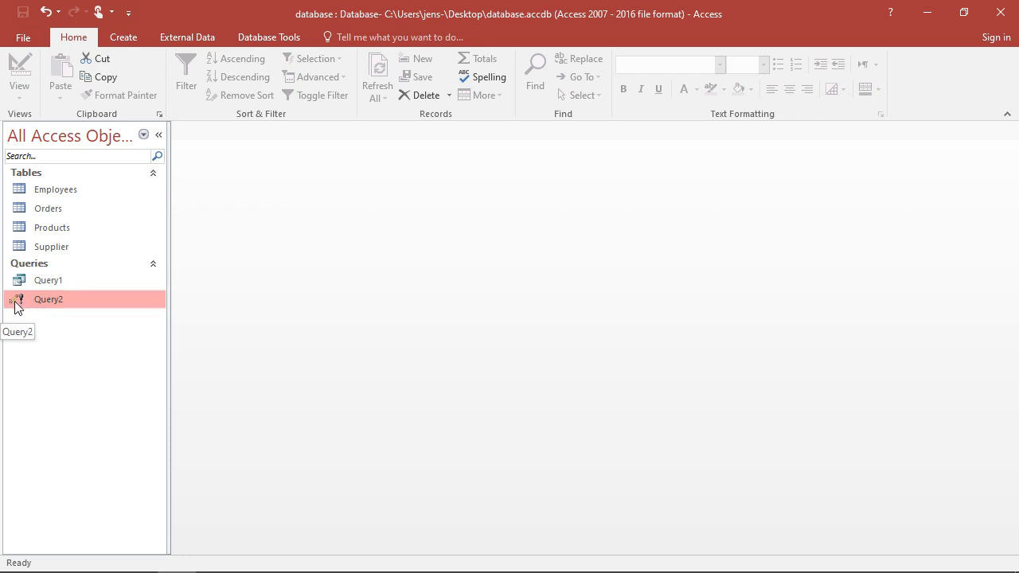
pyautogui.moveTo(24, 309)
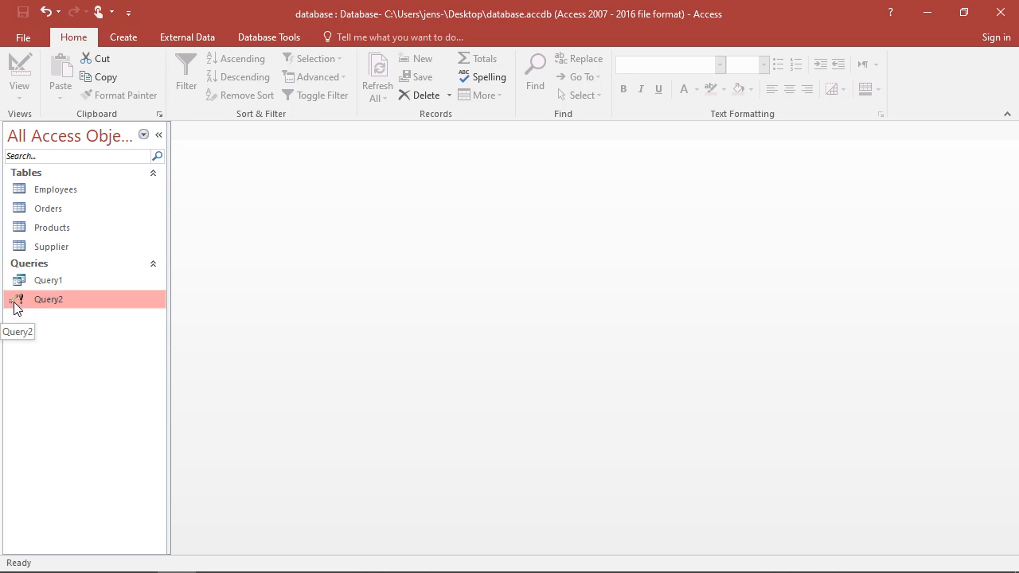
pyautogui.moveTo(40, 306)
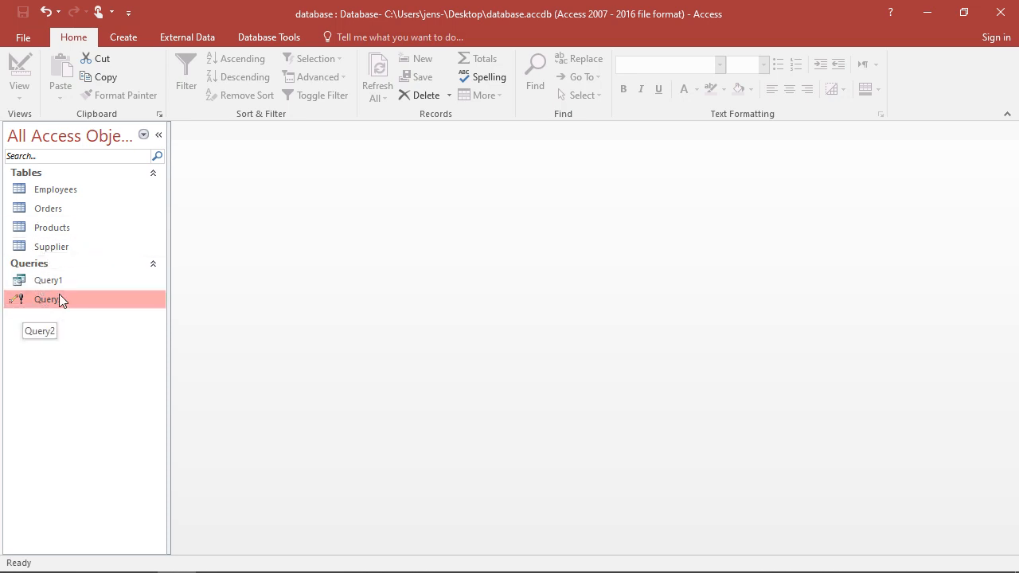
pyautogui.doubleClick(48, 299)
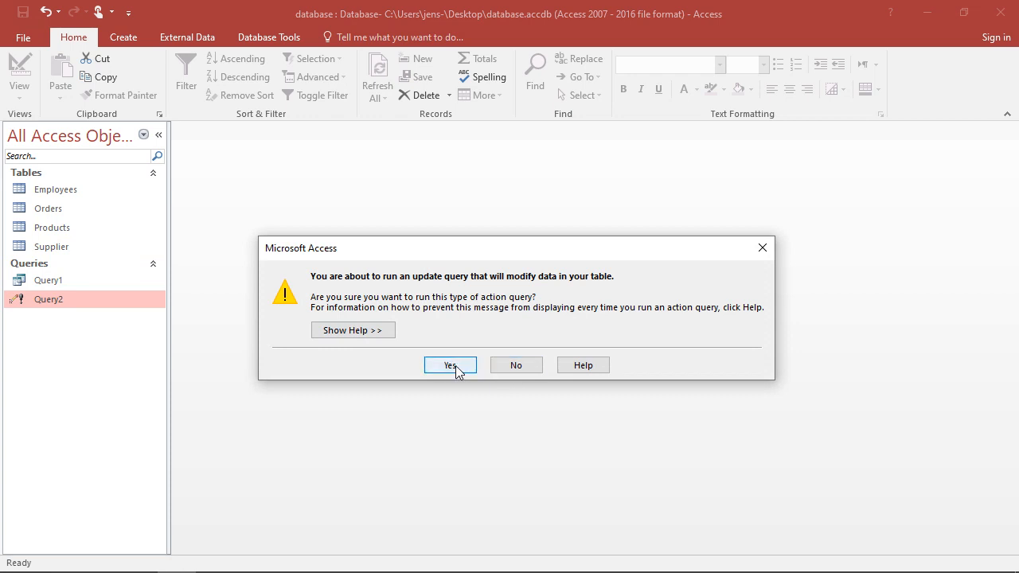
# Confirm both warnings to update all 11 rows, then reopen Products to check Supplier shows XXX.
pyautogui.click(451, 364)
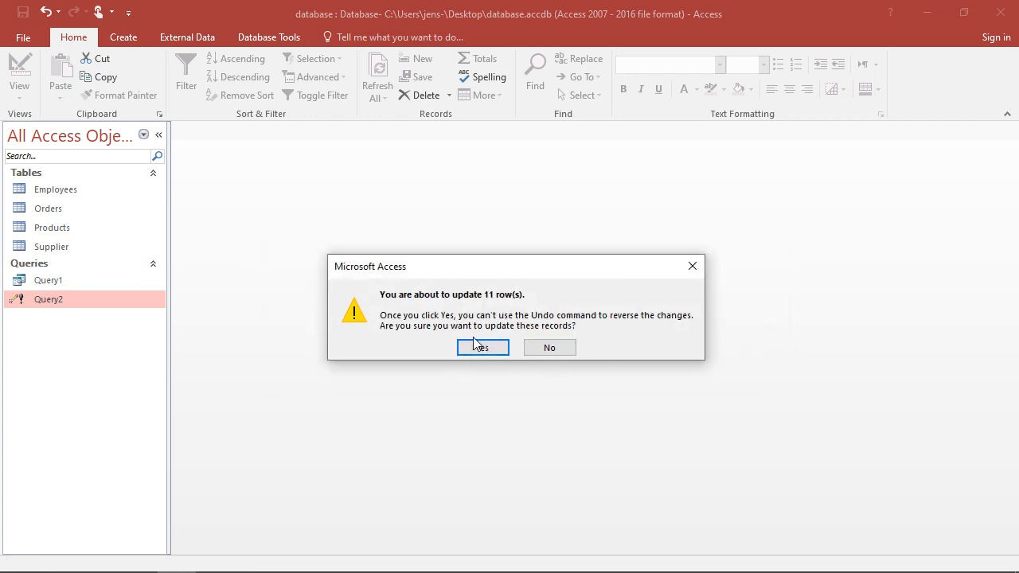
pyautogui.moveTo(492, 340)
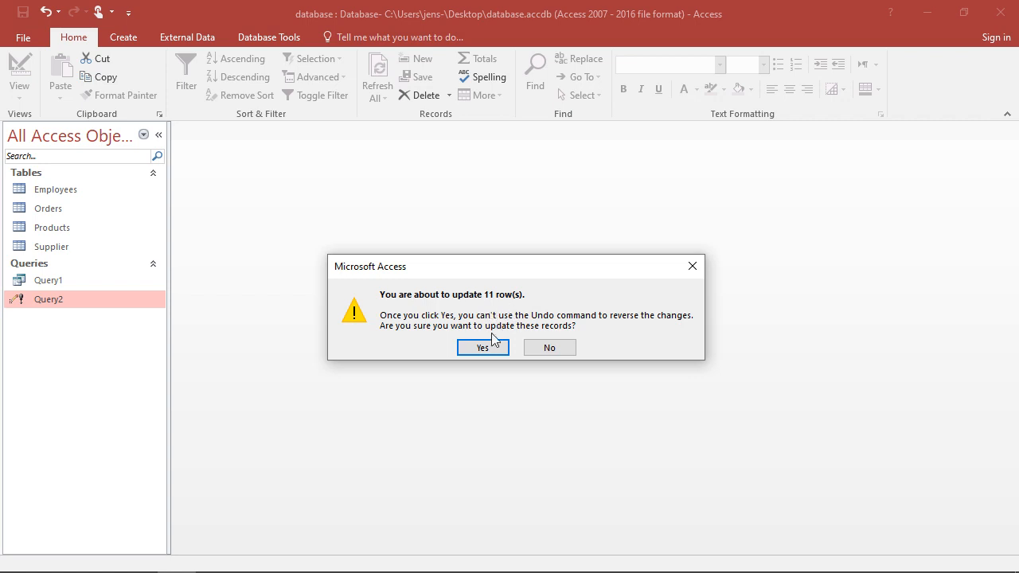
pyautogui.click(483, 347)
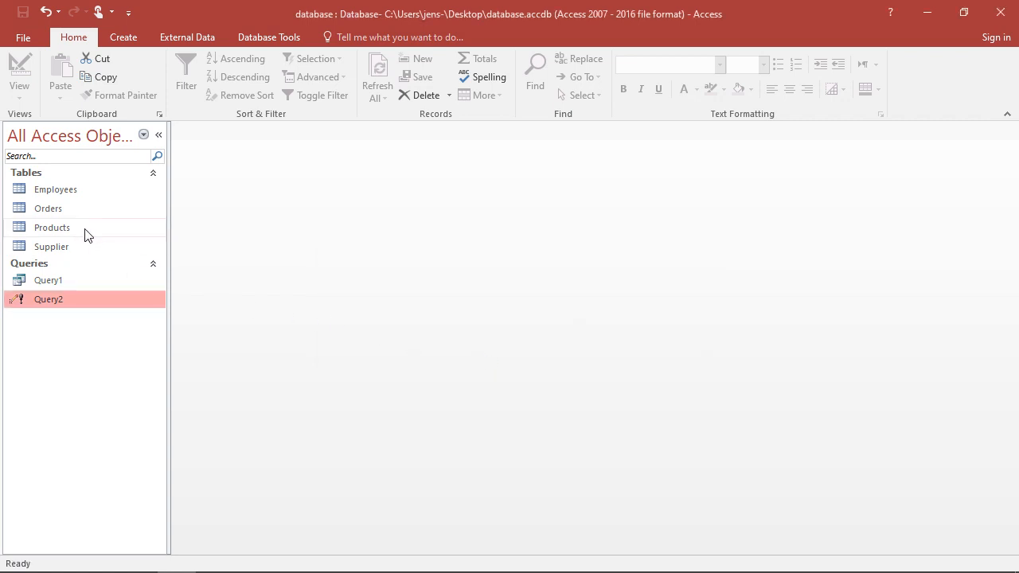
pyautogui.doubleClick(51, 226)
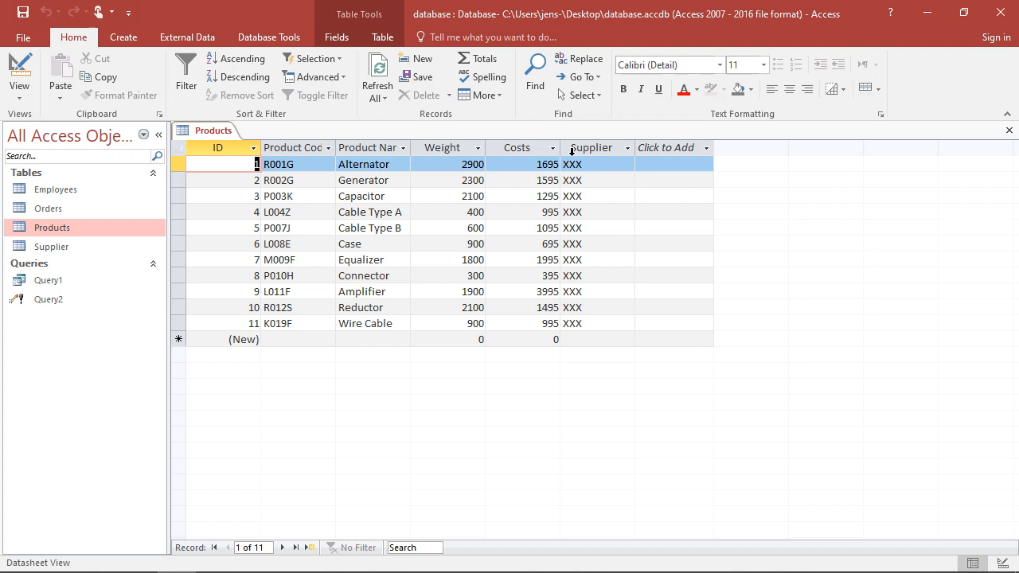
pyautogui.moveTo(718, 171)
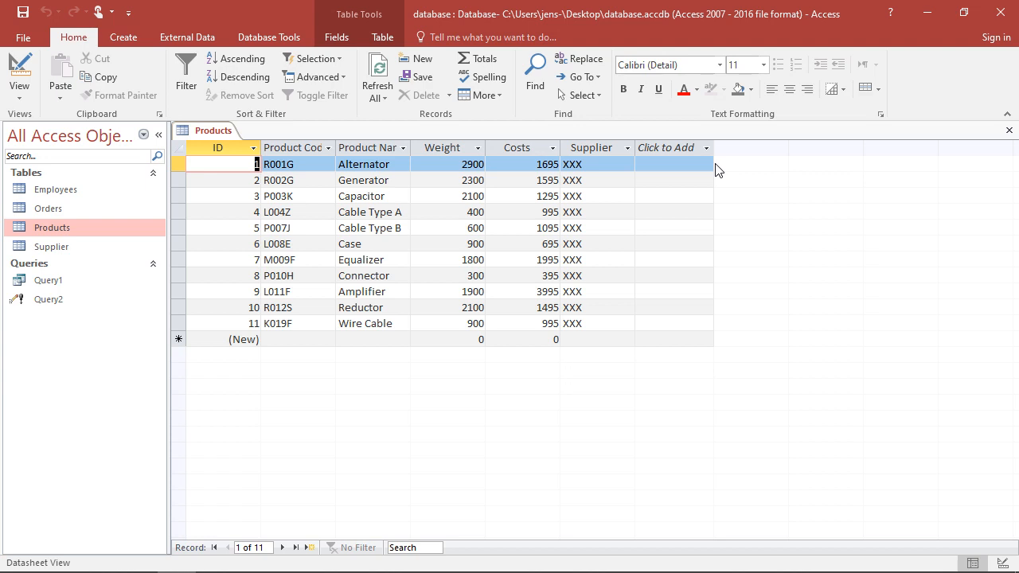
pyautogui.moveTo(452, 236)
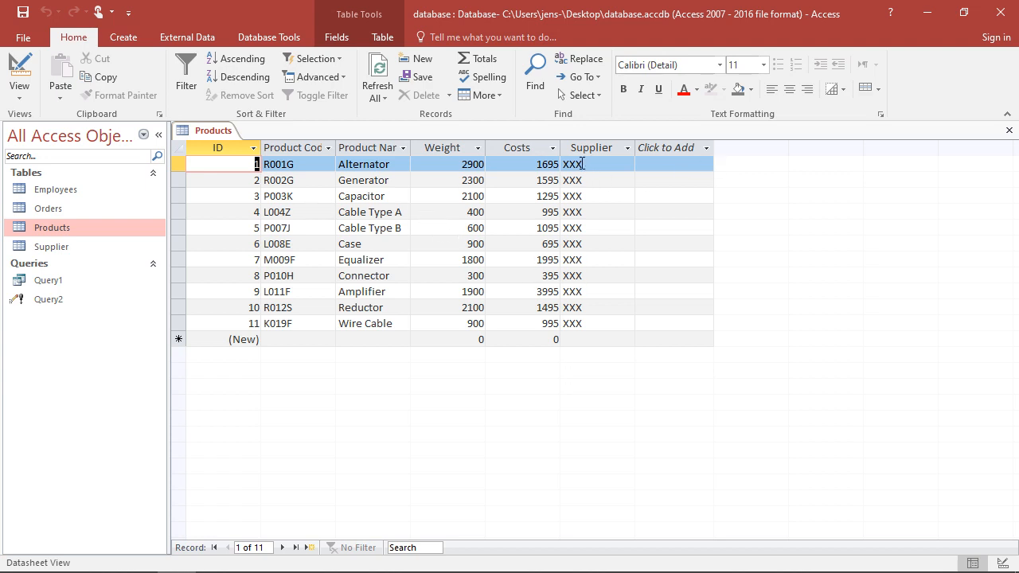
pyautogui.moveTo(592, 153)
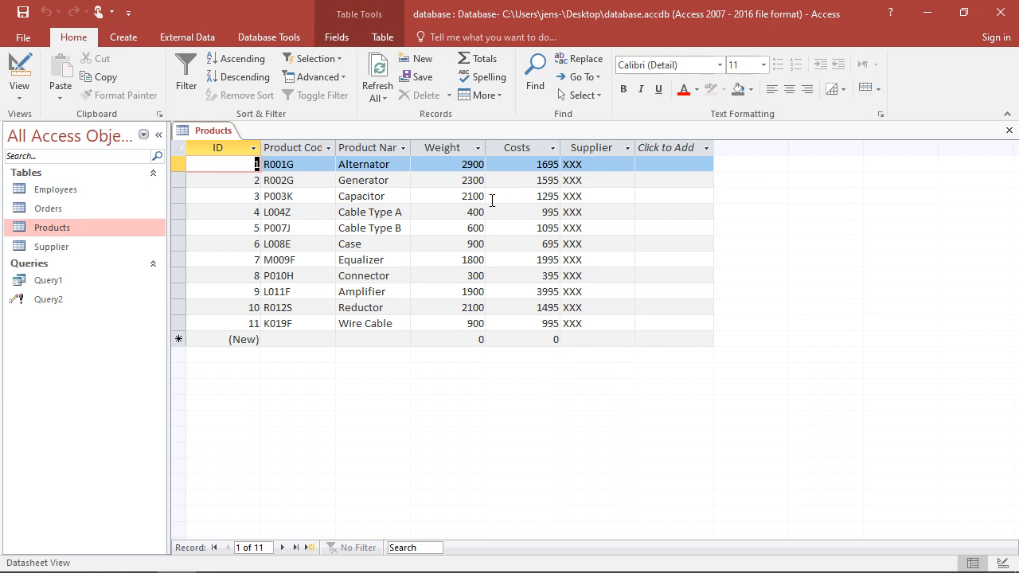
pyautogui.moveTo(580, 210)
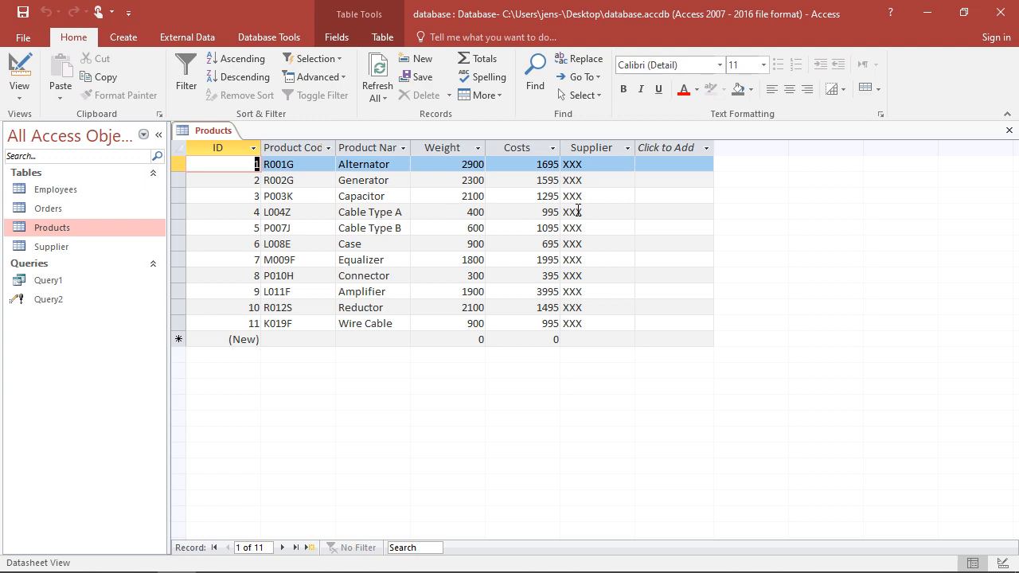
pyautogui.moveTo(465, 229)
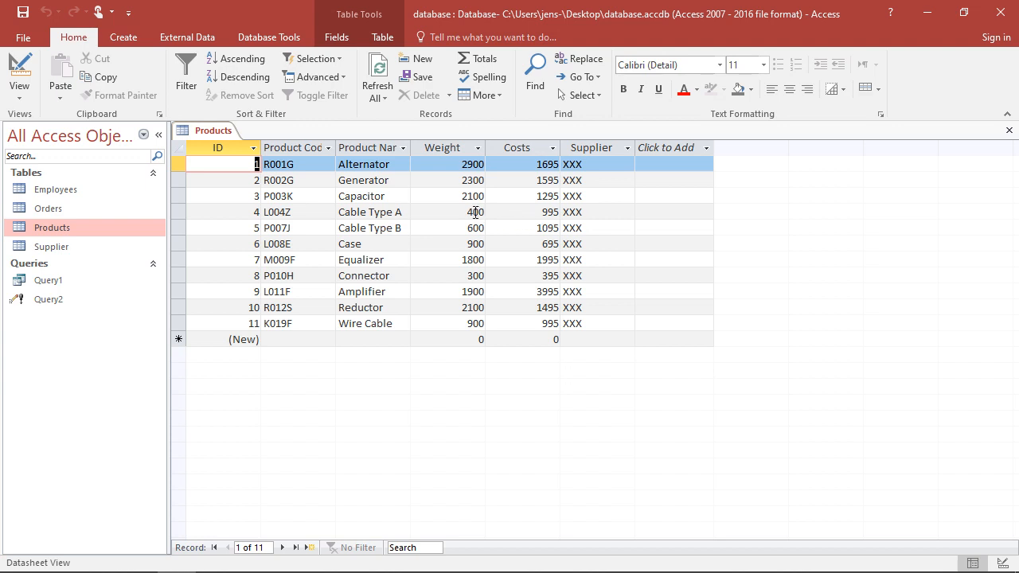
pyautogui.moveTo(589, 260)
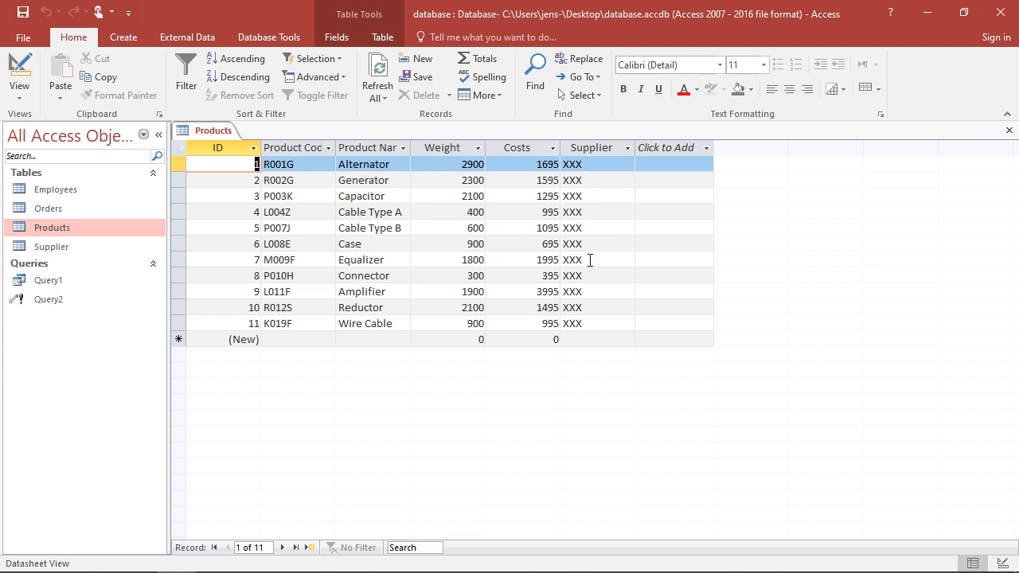
pyautogui.moveTo(607, 178)
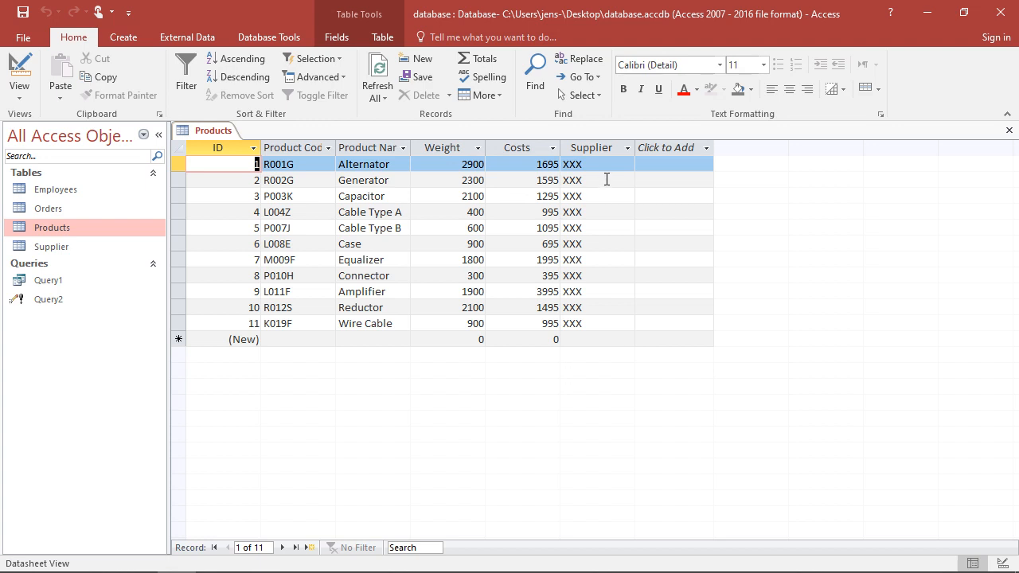
pyautogui.moveTo(665, 244)
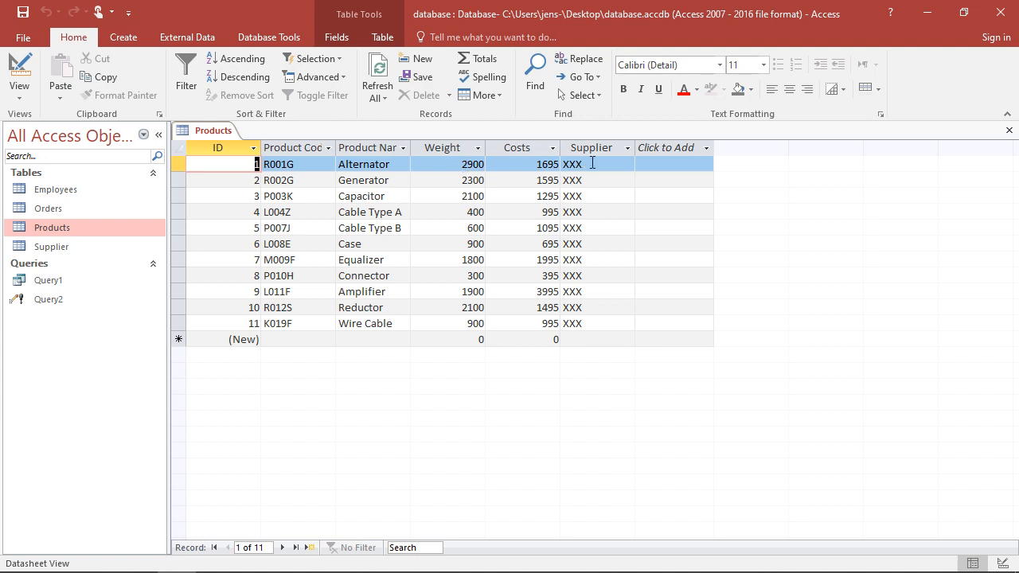
pyautogui.moveTo(598, 168)
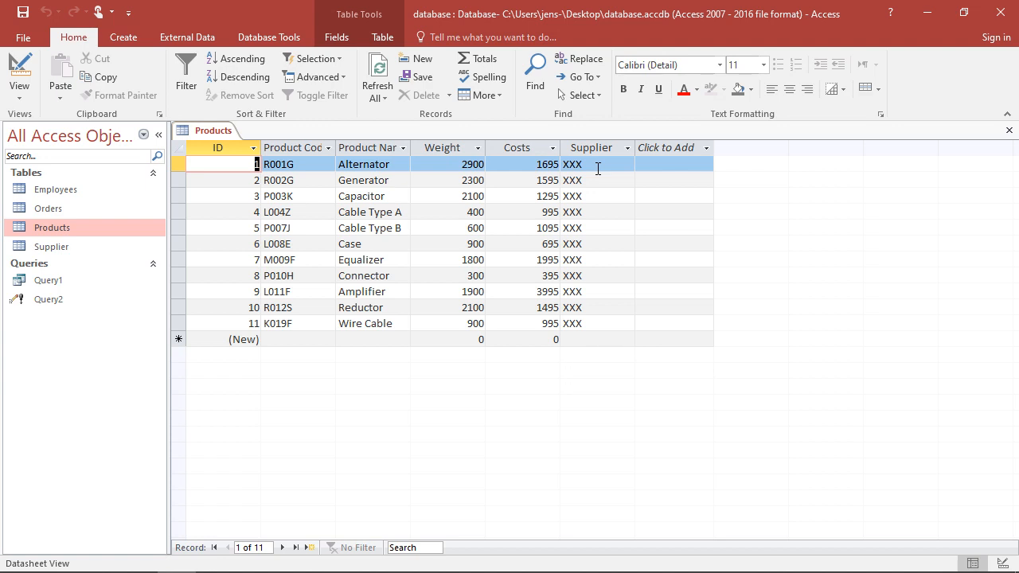
pyautogui.moveTo(474, 204)
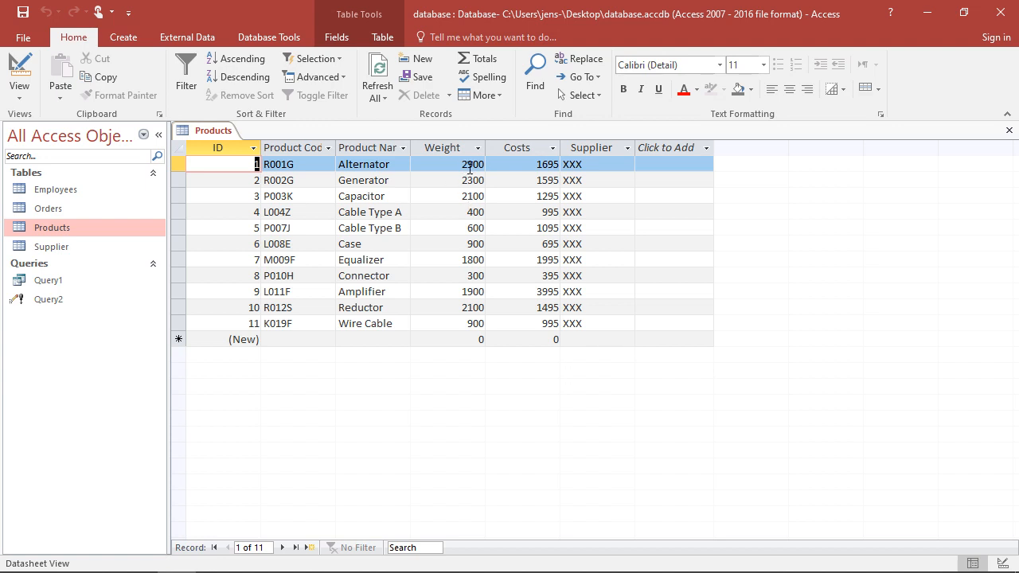
pyautogui.moveTo(628, 185)
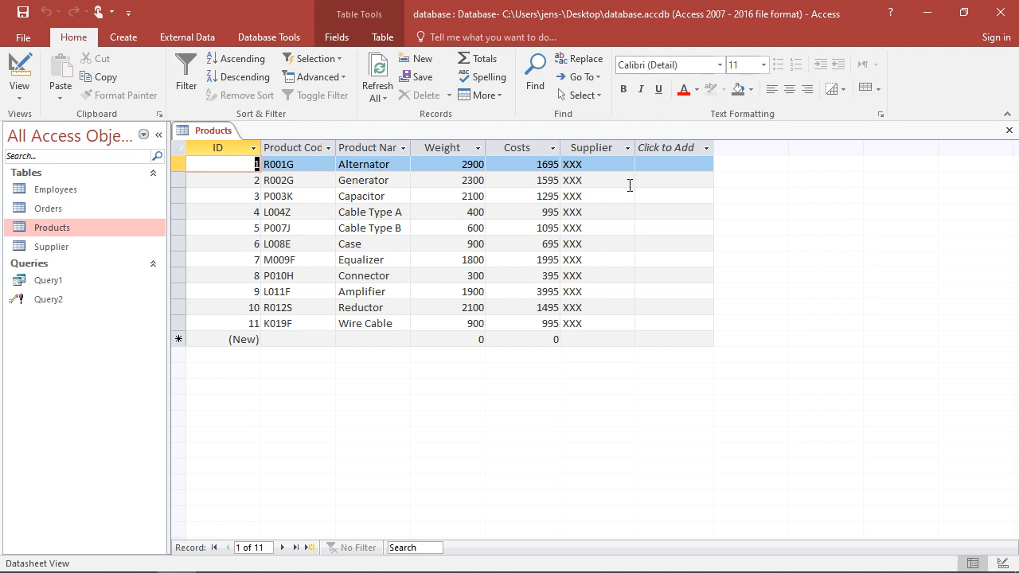
pyautogui.moveTo(580, 188)
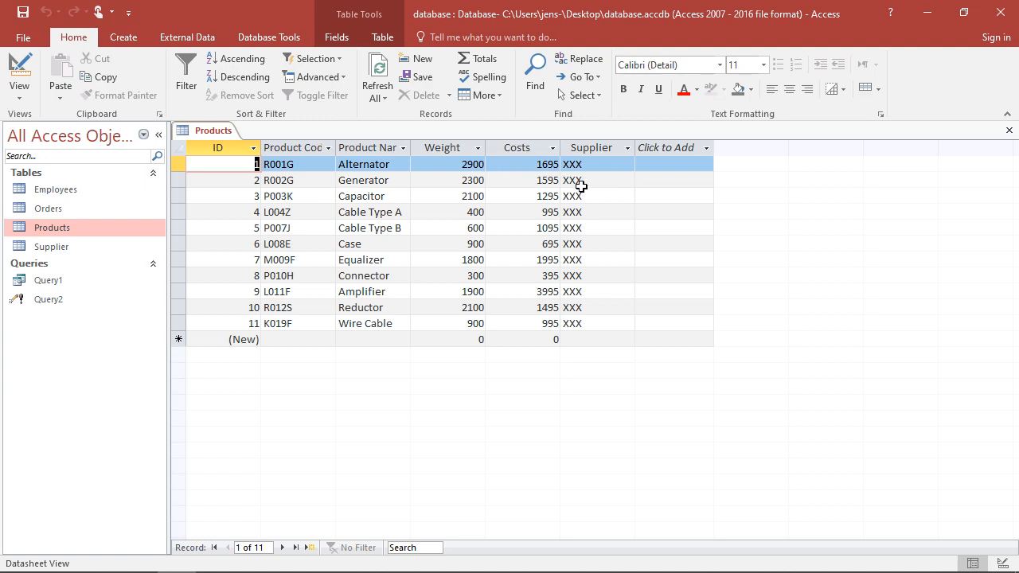